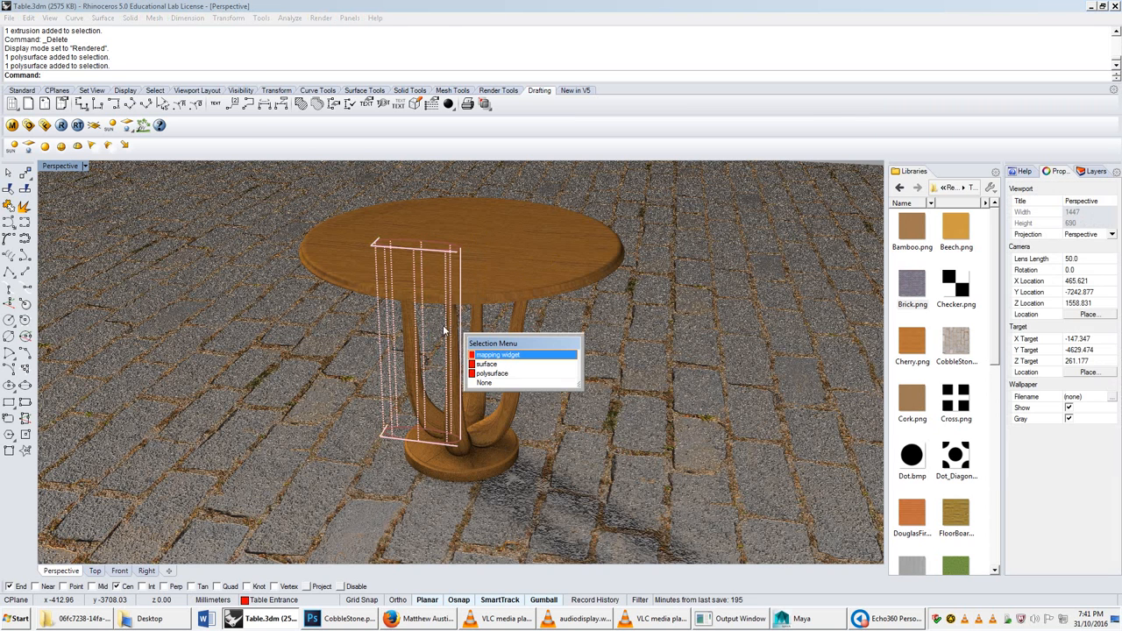
Step: Select the wooden table polysurface in the rendered Perspective viewport
{"action": "left_click", "coordinate": [501, 354]}
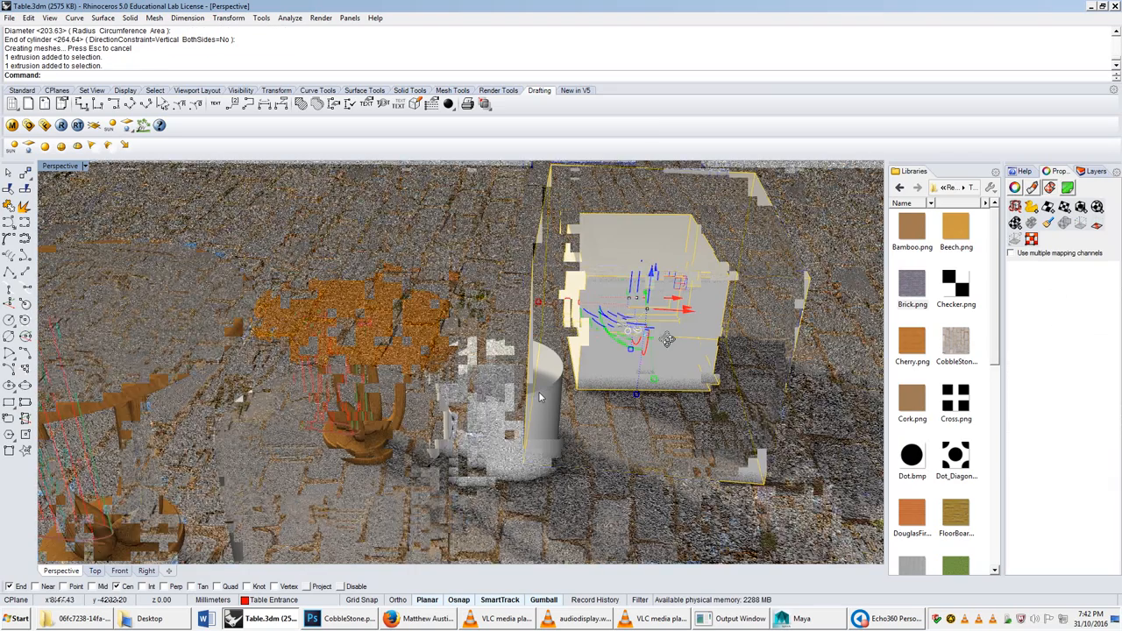
Step: Drag out a box test object on the textured ground next to the table
{"action": "left_click_drag", "start_coordinate": [540, 397], "coordinate": [662, 454]}
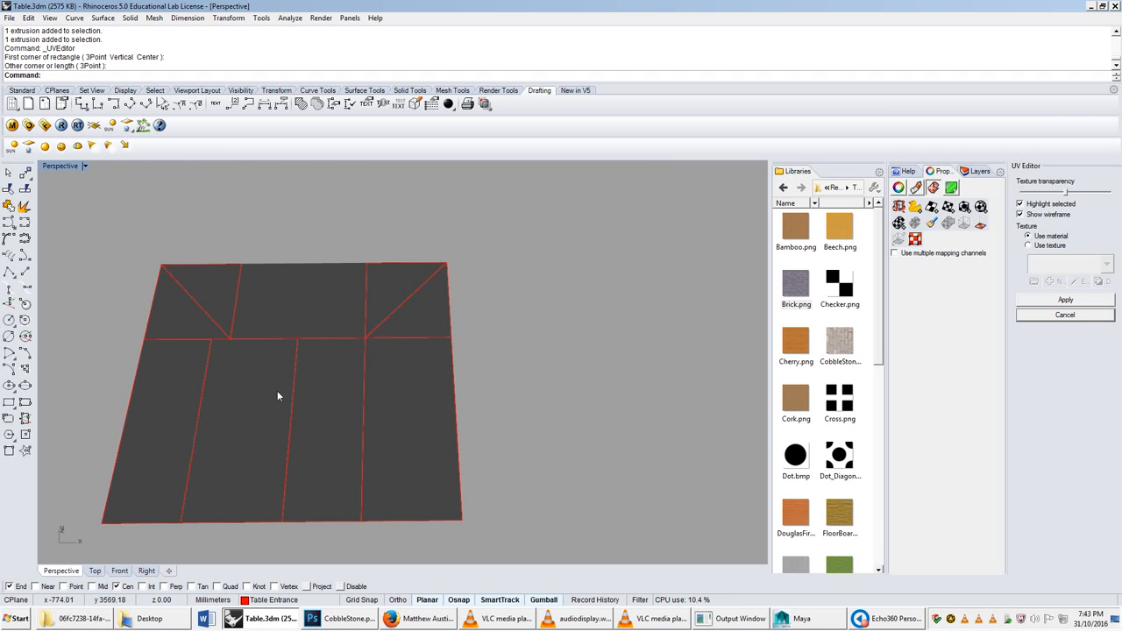
{"action": "mouse_move", "coordinate": [411, 389]}
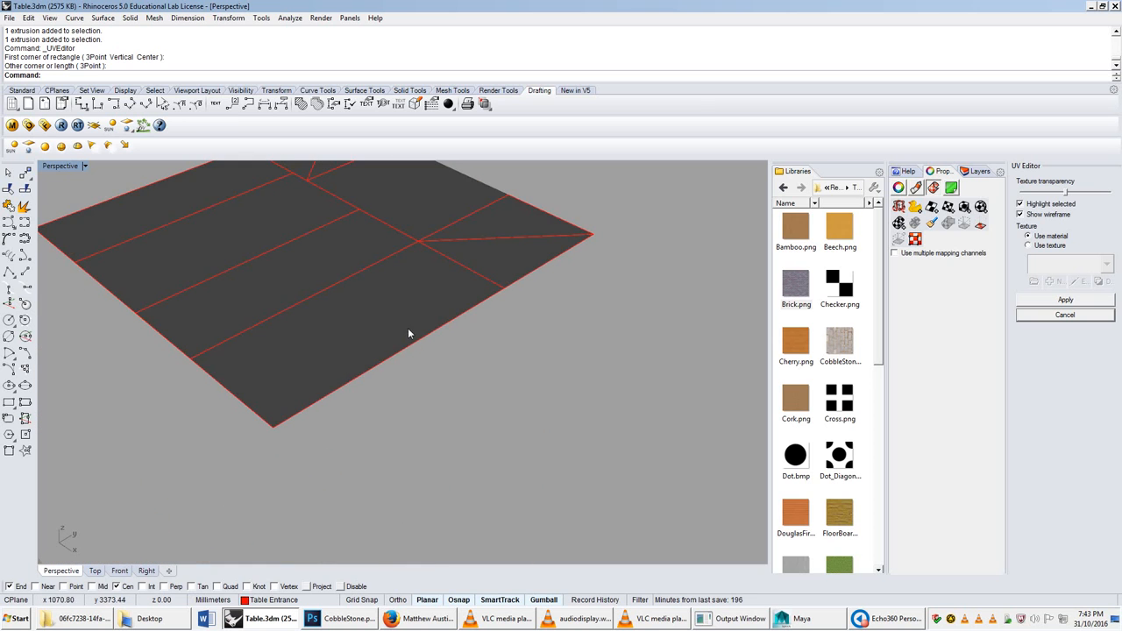
{"action": "mouse_move", "coordinate": [459, 242]}
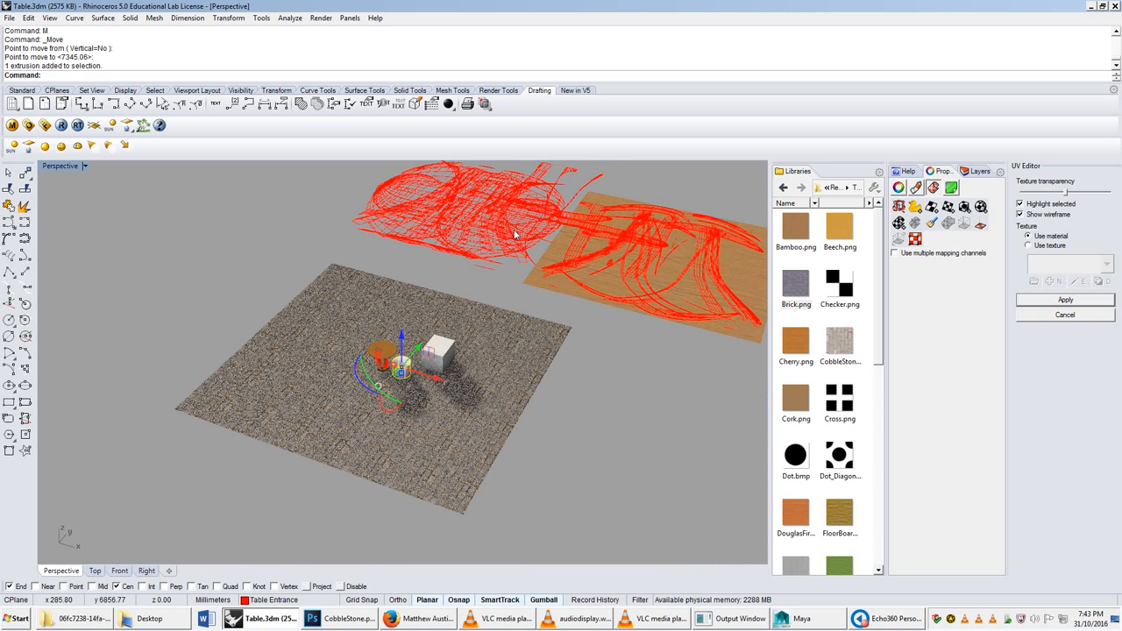
Step: Undo the last move, returning the small object beside the box on the cobblestone plane
{"action": "key", "text": "ctrl+z"}
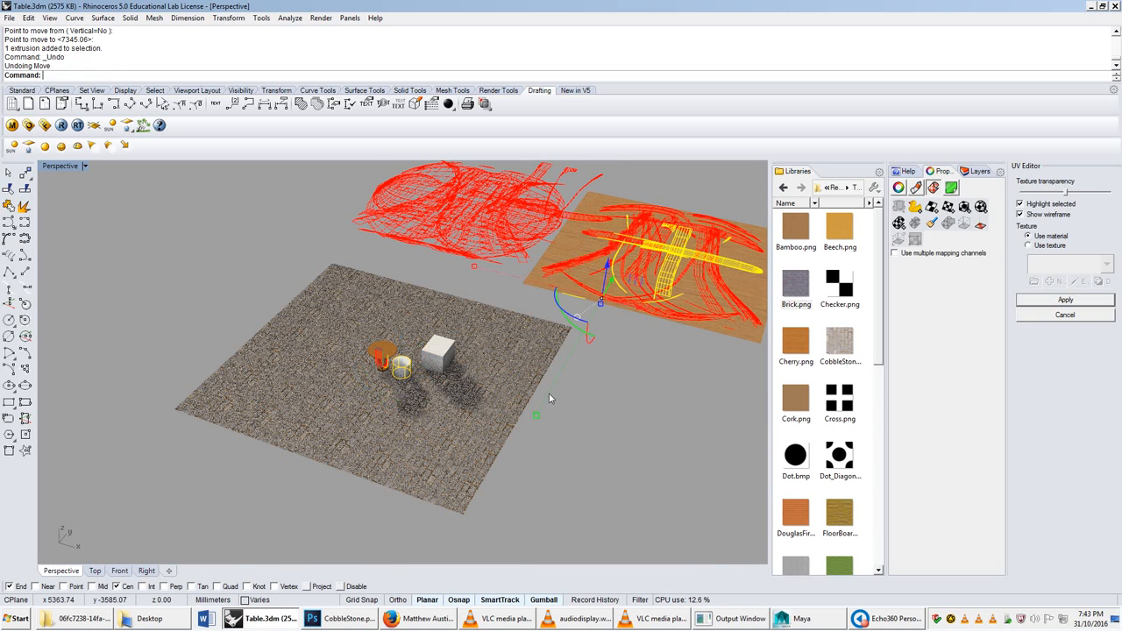